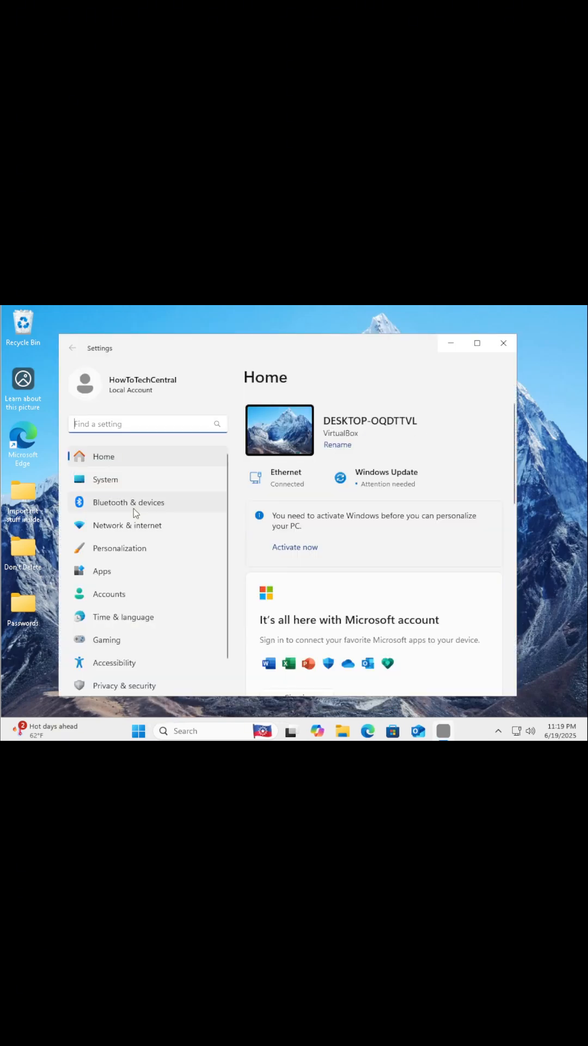
# - Go to System settings and scroll to the Recovery page
pyautogui.click(105, 479)
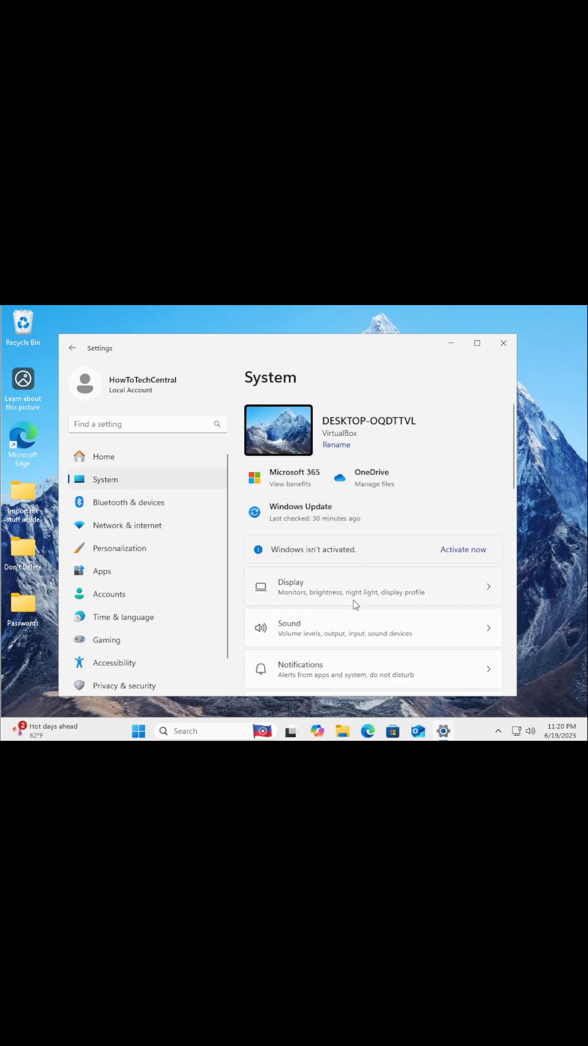
pyautogui.scroll(-3)
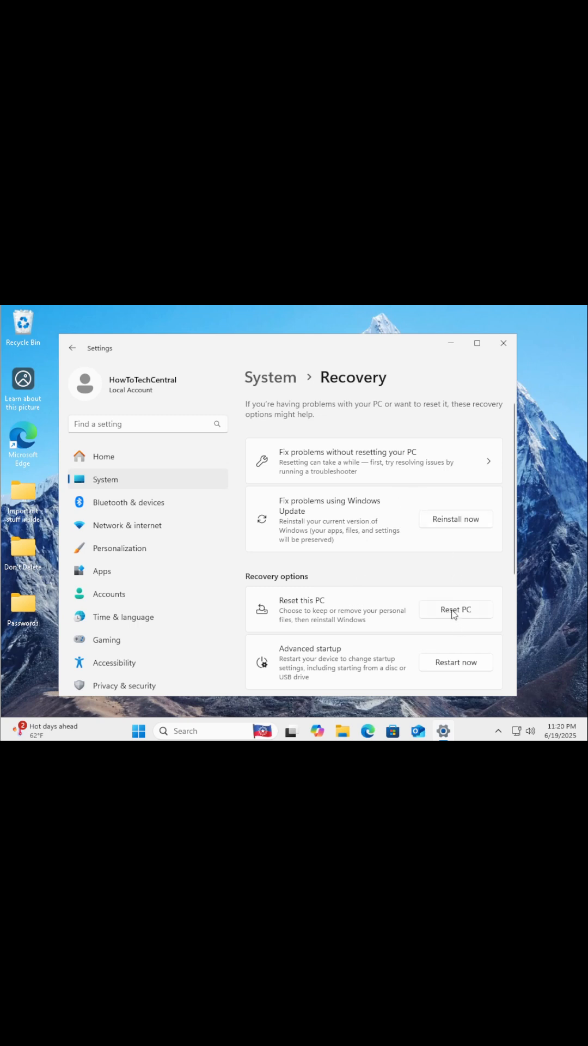
# - Start Reset this PC keeping personal files via cloud download, reaching the summary
pyautogui.click(455, 609)
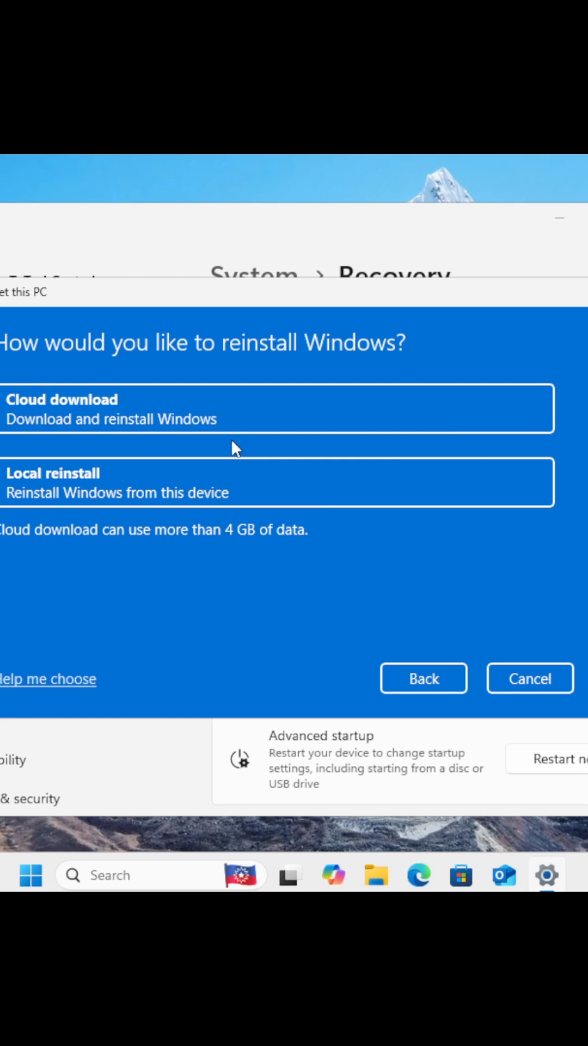
pyautogui.moveTo(241, 448)
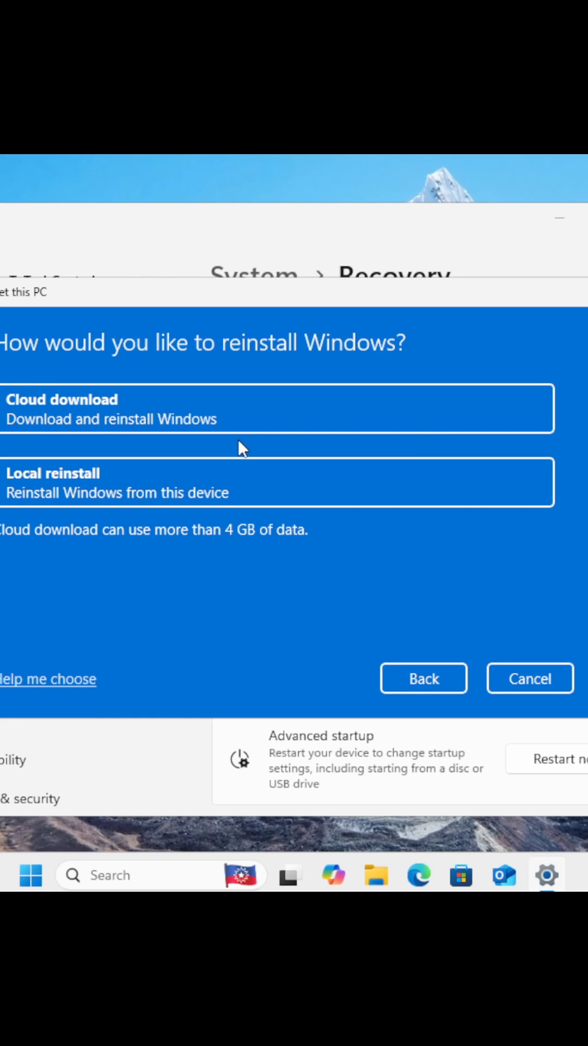
pyautogui.moveTo(342, 432)
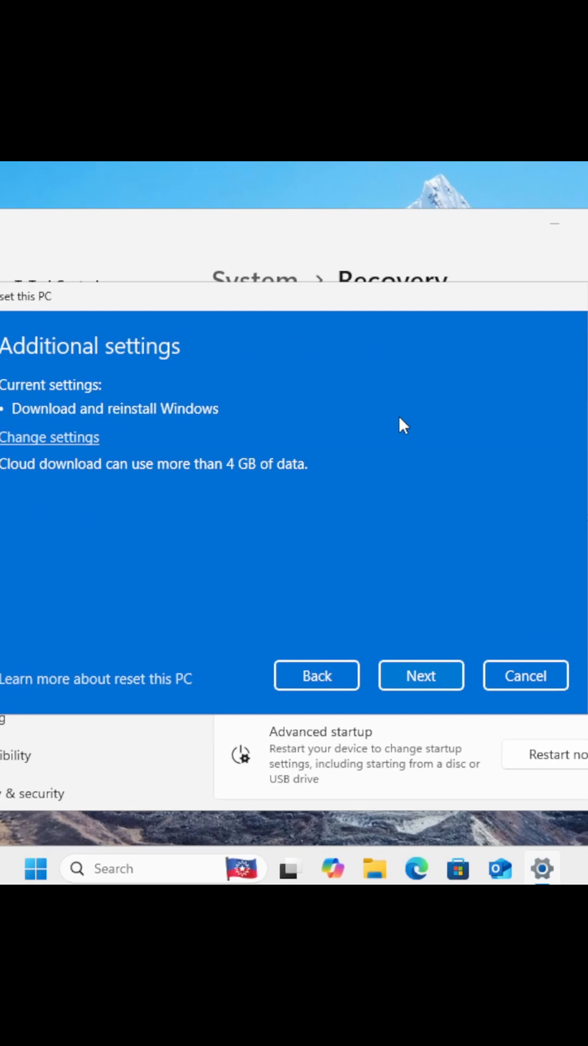
pyautogui.click(420, 675)
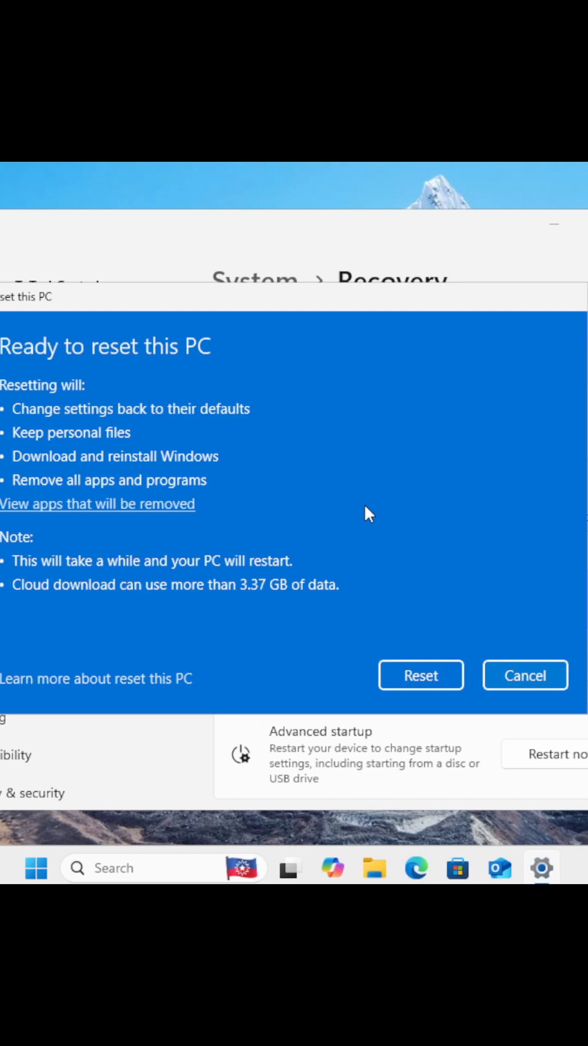
pyautogui.moveTo(150, 576)
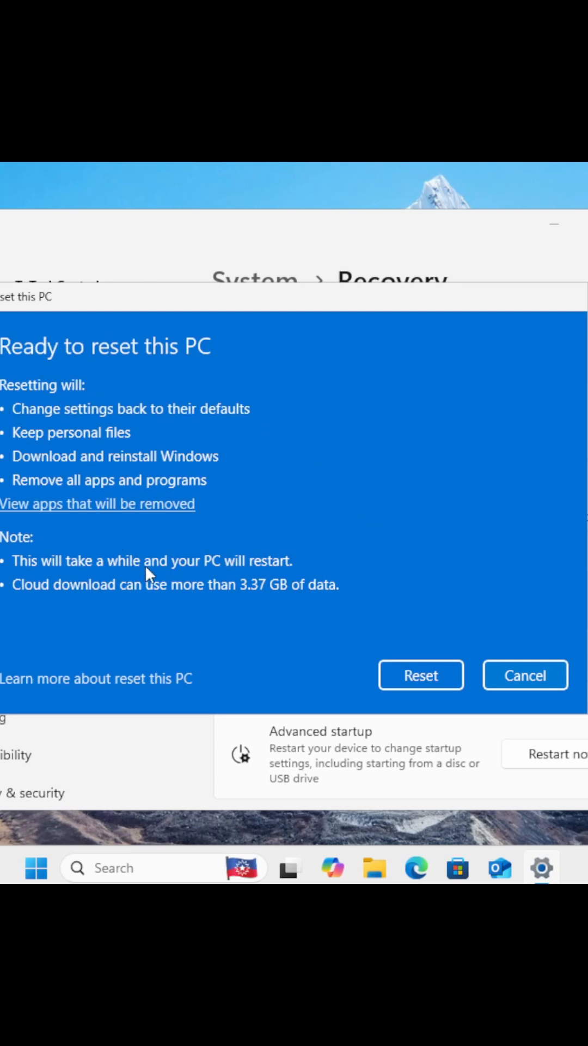
pyautogui.moveTo(410, 624)
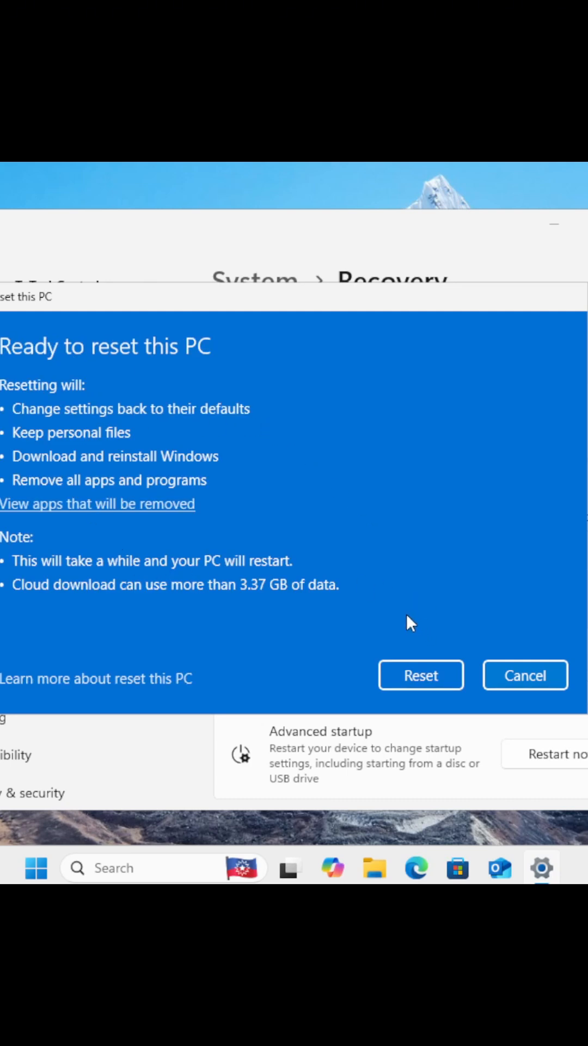
pyautogui.moveTo(408, 632)
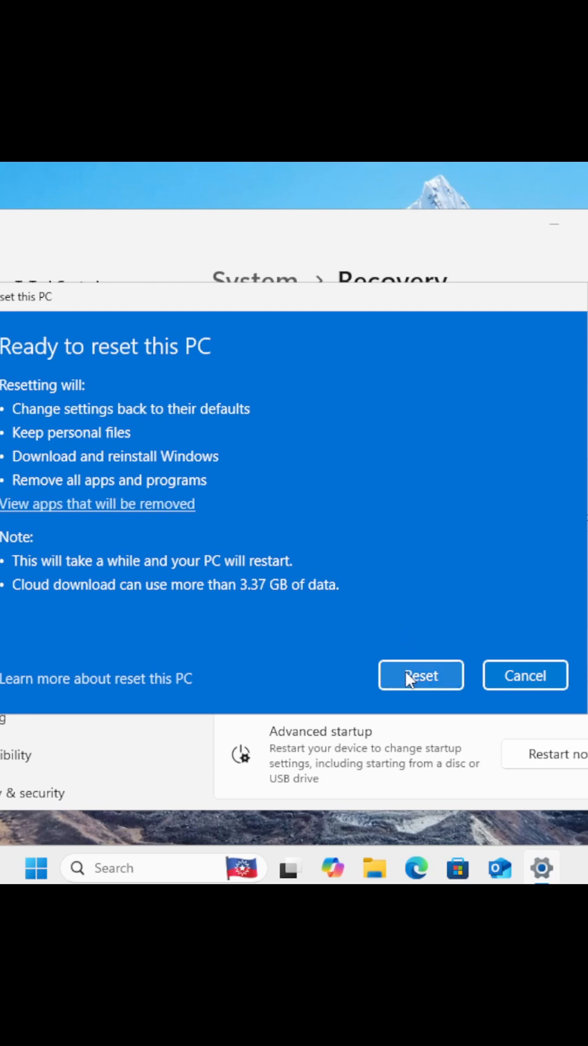
# - Confirm Reset so Windows begins preparing and downloading
pyautogui.click(421, 675)
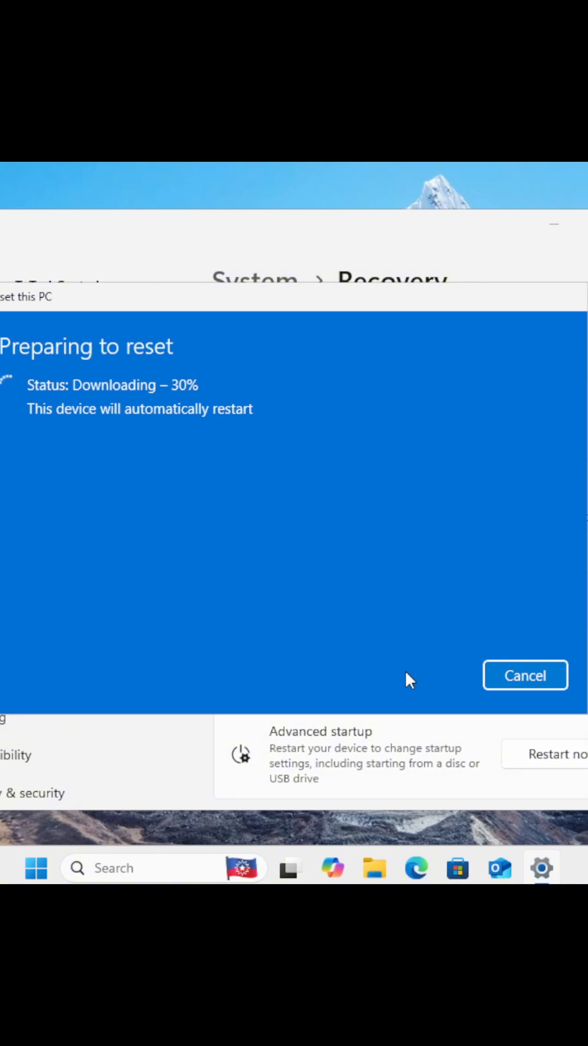